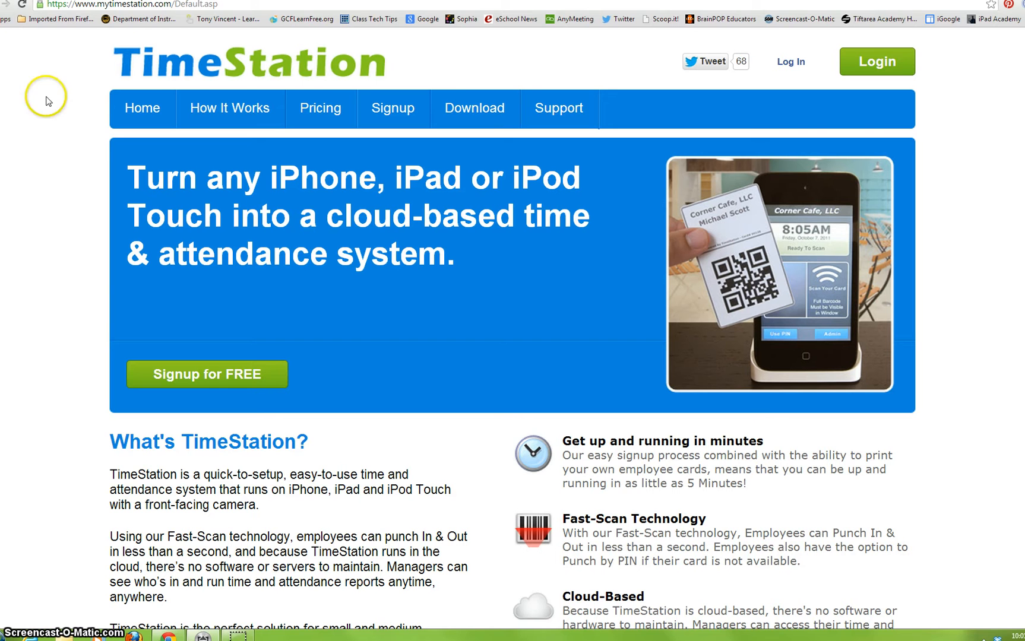
{"action": "mouse_move", "coordinate": [905, 95]}
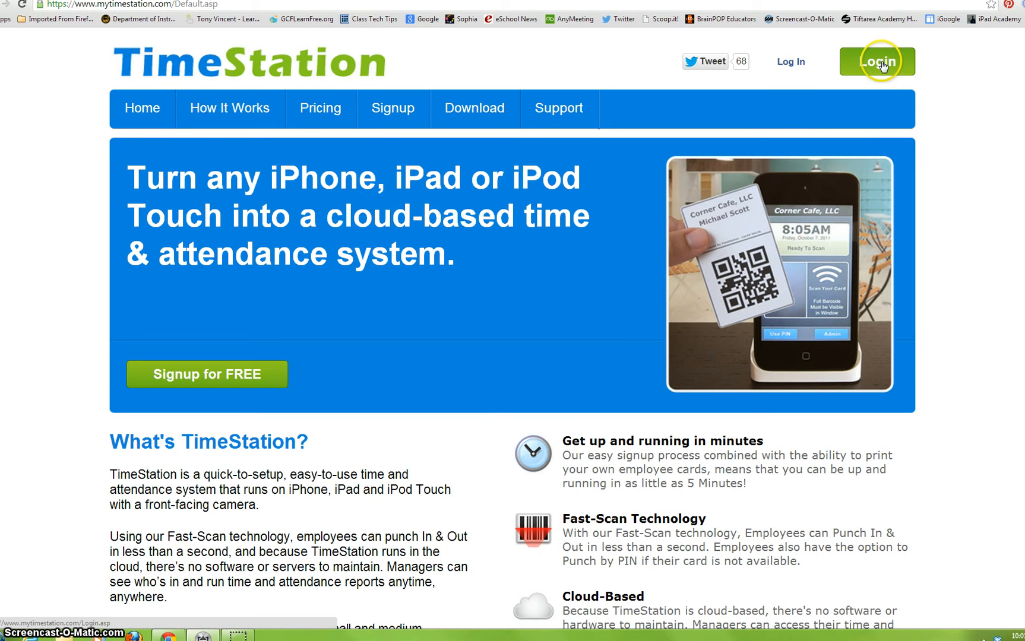
Log in to the school's TimeStation account with the saved credentials.
{"action": "left_click", "coordinate": [877, 61]}
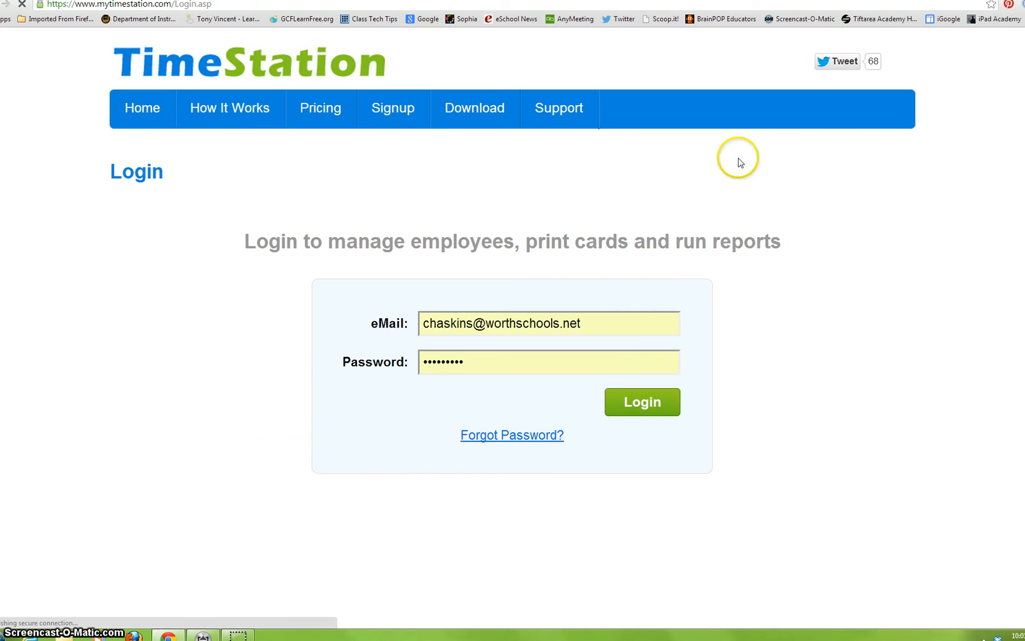
{"action": "left_click", "coordinate": [641, 402]}
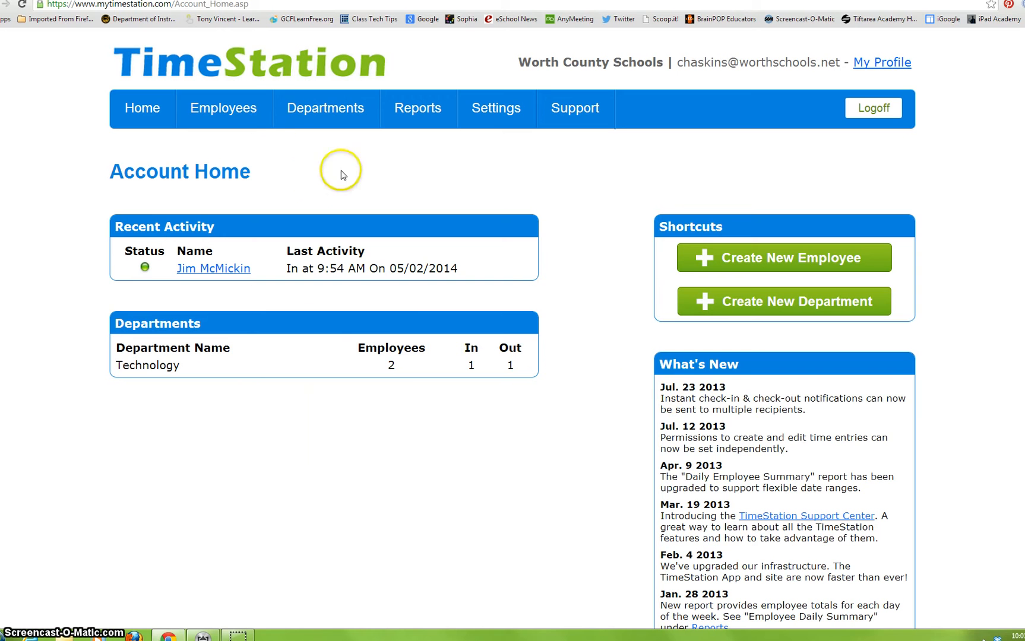
{"action": "mouse_move", "coordinate": [580, 145]}
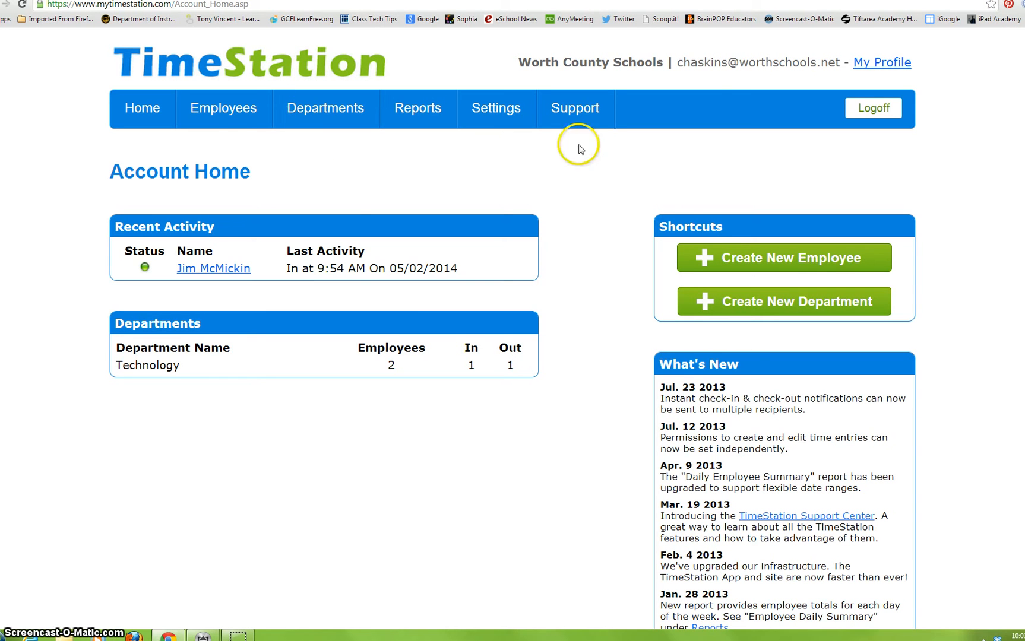
Create employee Wilma Flintstone in the Technology department.
{"action": "left_click", "coordinate": [222, 108]}
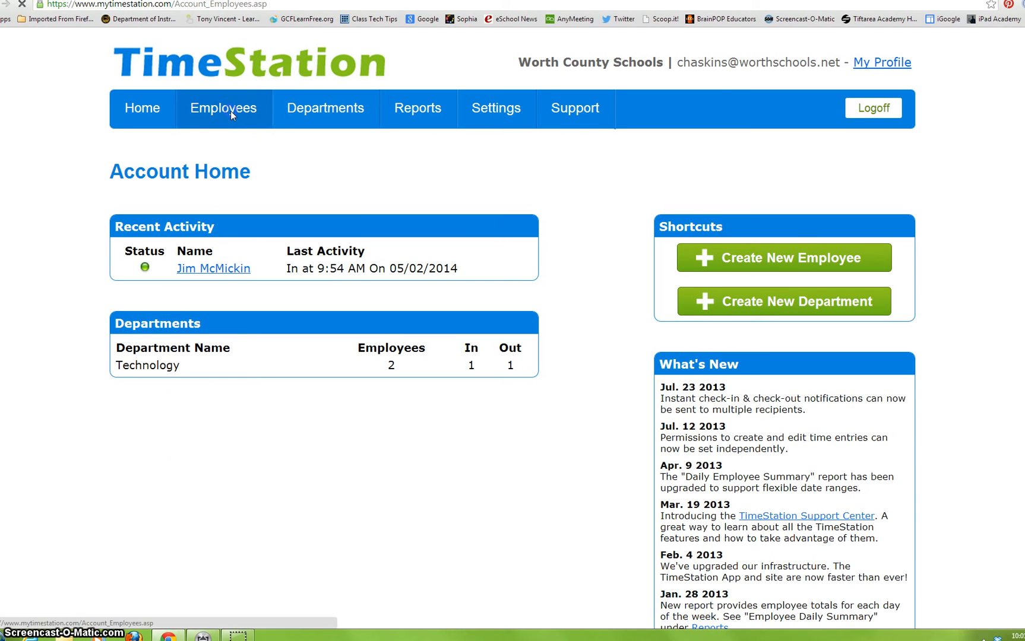
{"action": "left_click", "coordinate": [223, 108]}
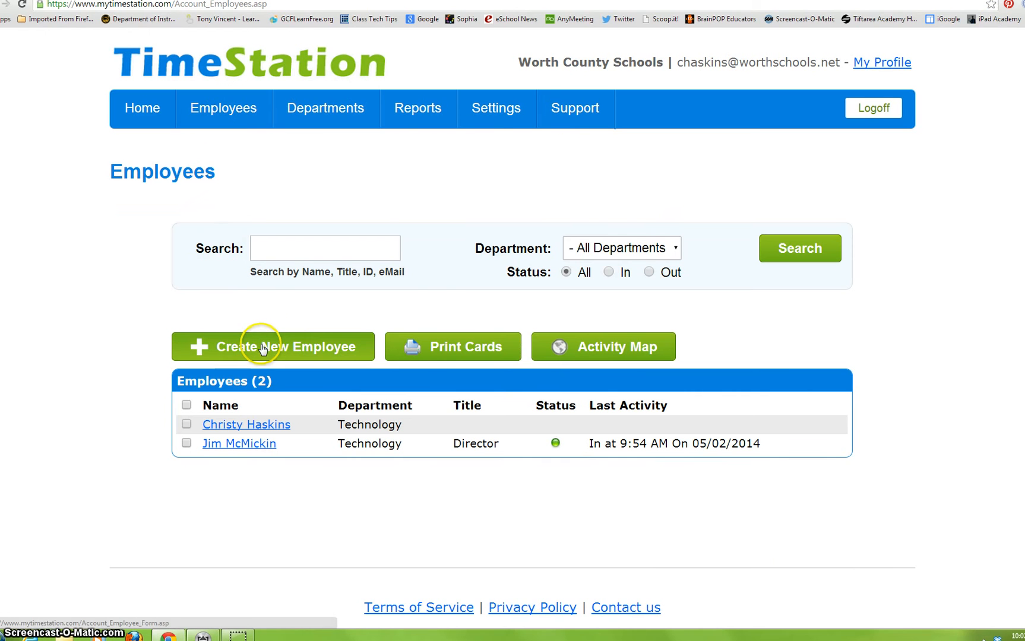
{"action": "left_click", "coordinate": [272, 346]}
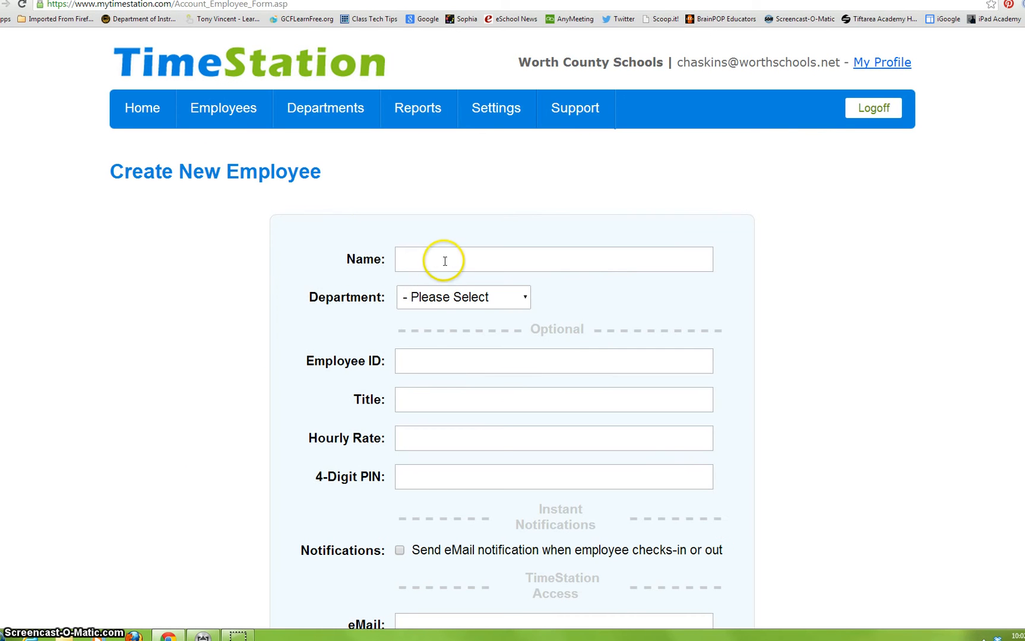
{"action": "type", "text": "Wilma Flintsto"}
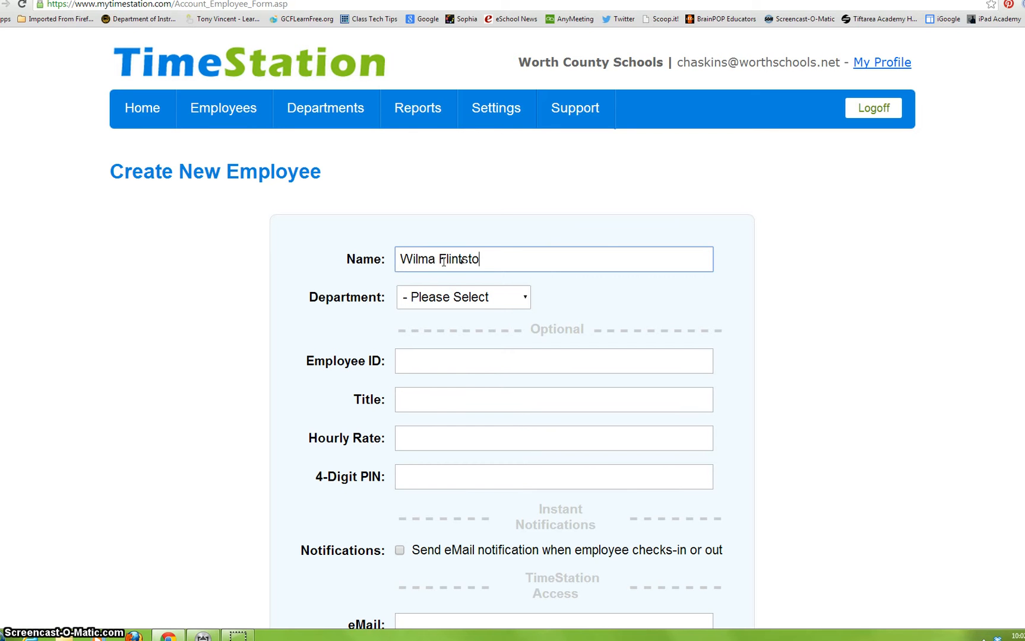
{"action": "left_click", "coordinate": [462, 297]}
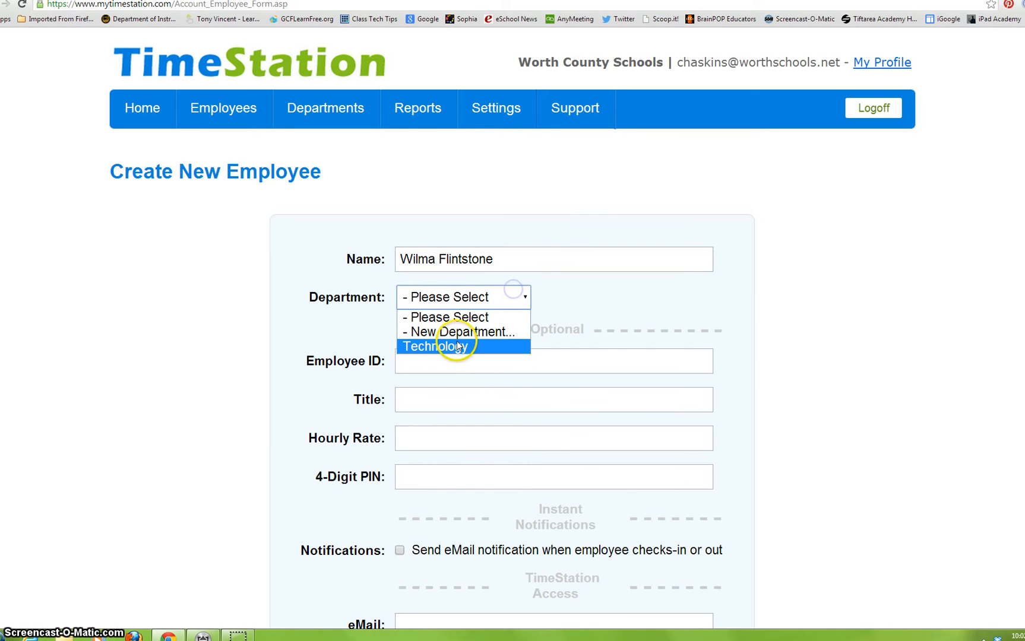
{"action": "left_click", "coordinate": [434, 346]}
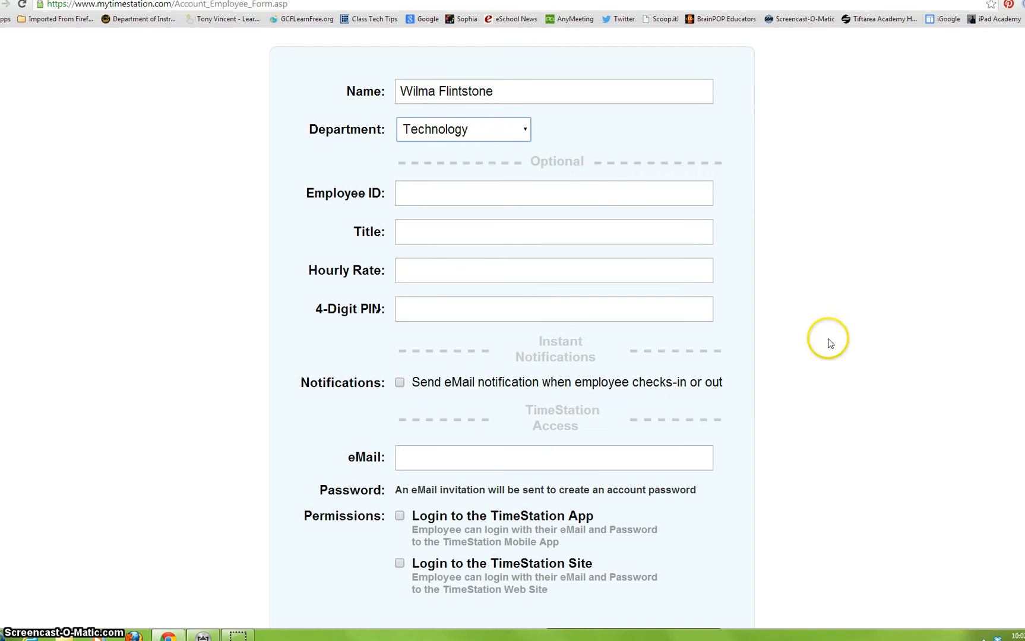
{"action": "mouse_move", "coordinate": [438, 553]}
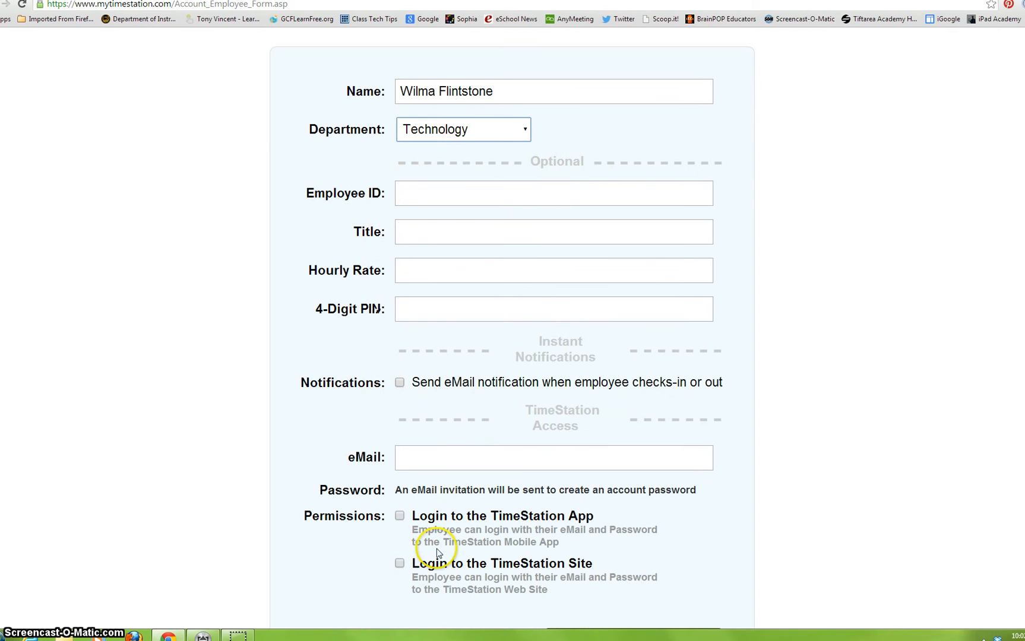
{"action": "scroll", "scroll_direction": "down", "scroll_amount": 3}
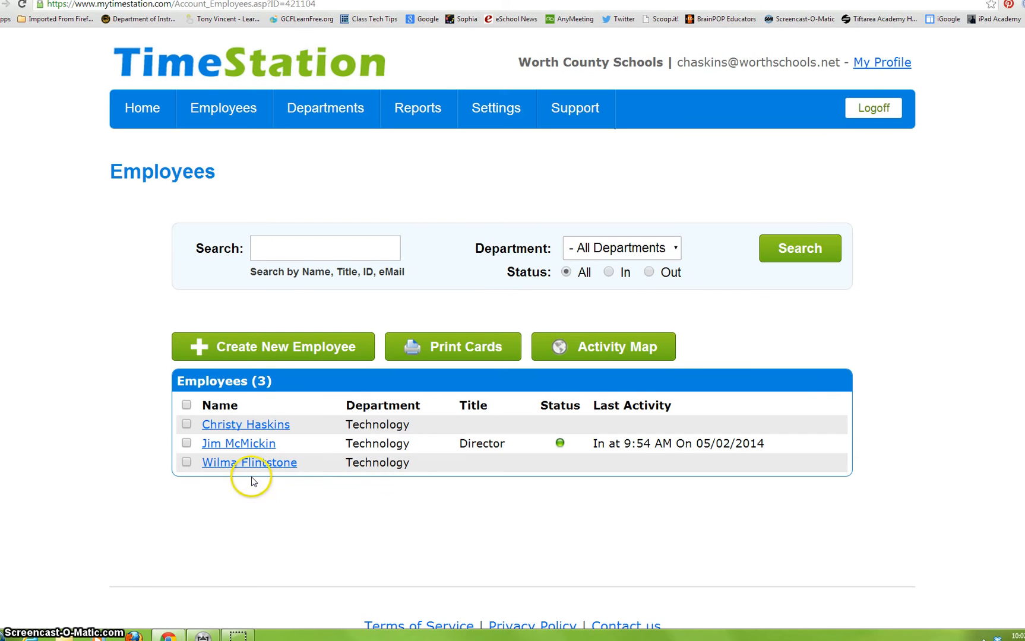
{"action": "mouse_move", "coordinate": [300, 469]}
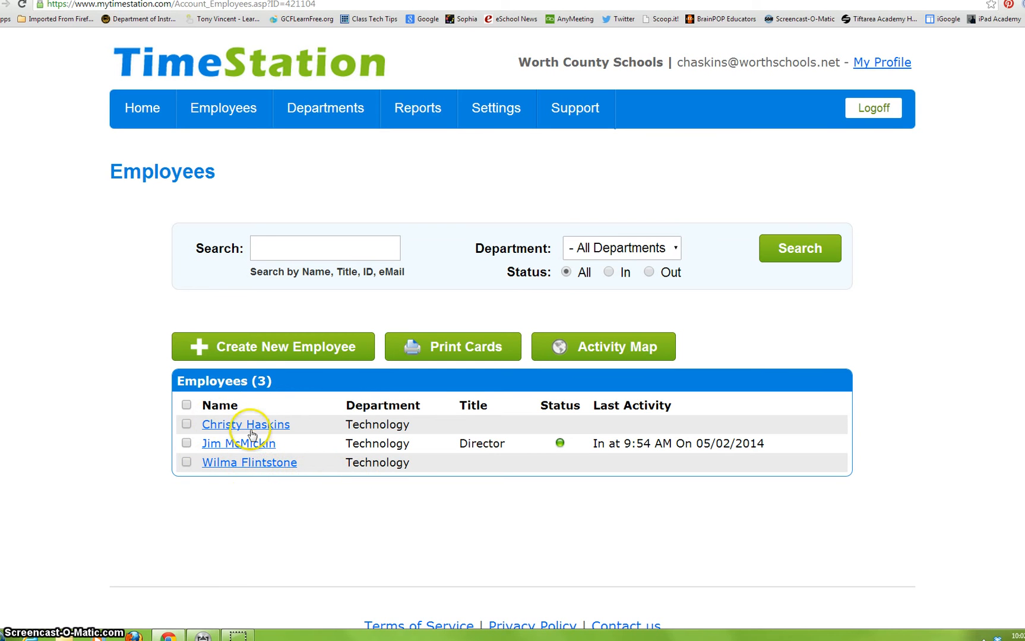
View Wilma Flintstone's Employee Info and bring up options for her QR scan card.
{"action": "left_click", "coordinate": [248, 462]}
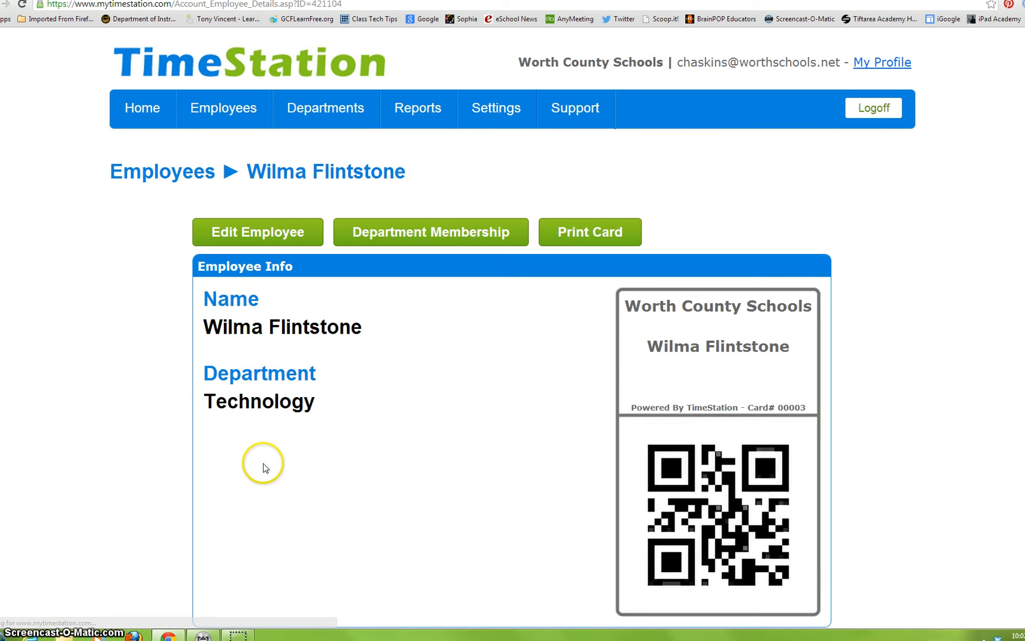
{"action": "scroll", "scroll_direction": "down", "scroll_amount": 3}
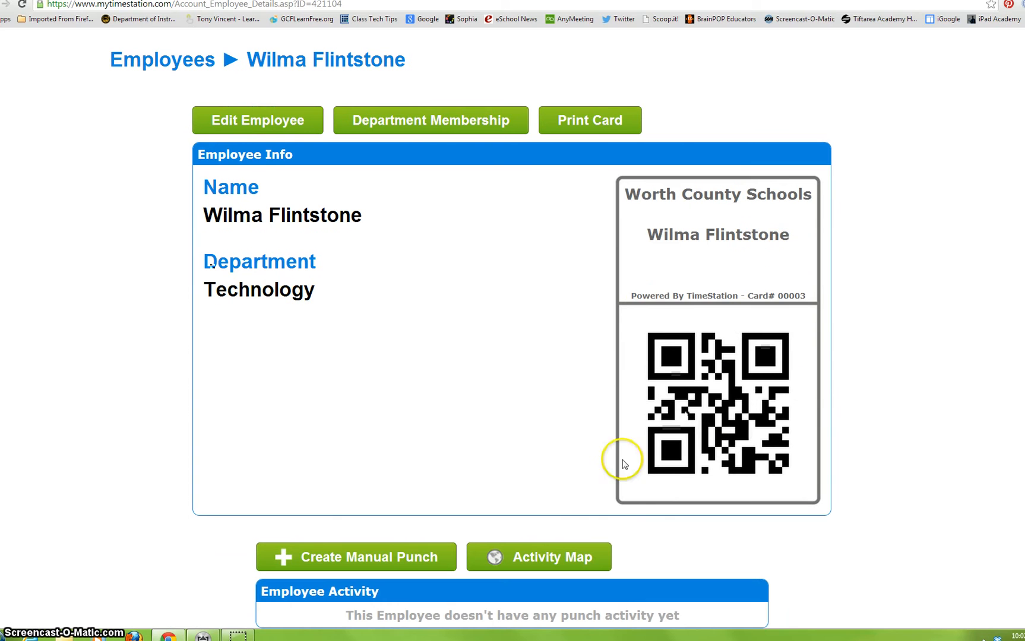
{"action": "mouse_move", "coordinate": [421, 338]}
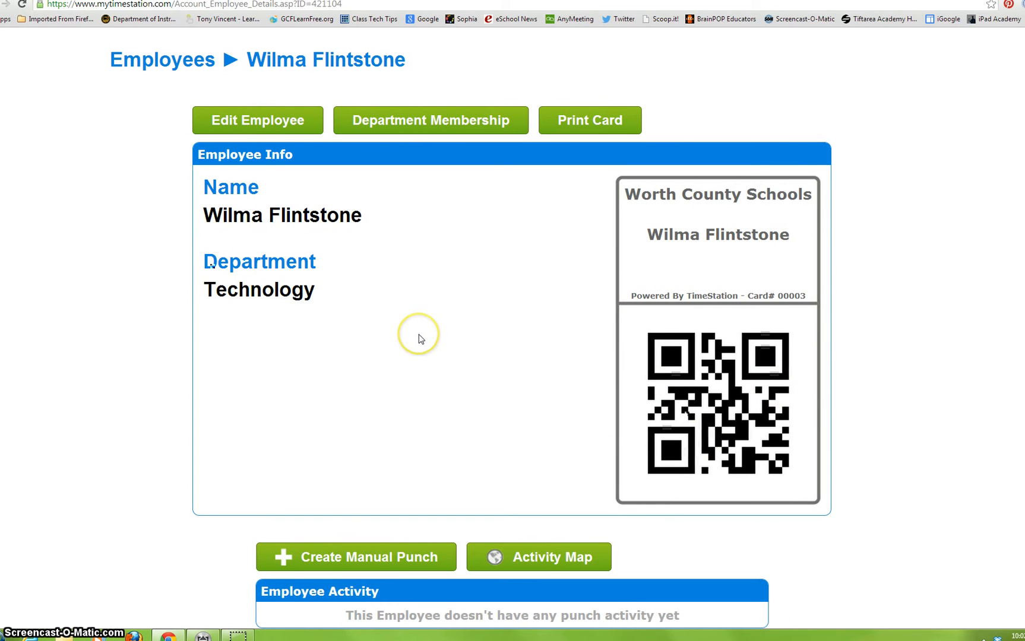
{"action": "mouse_move", "coordinate": [551, 237]}
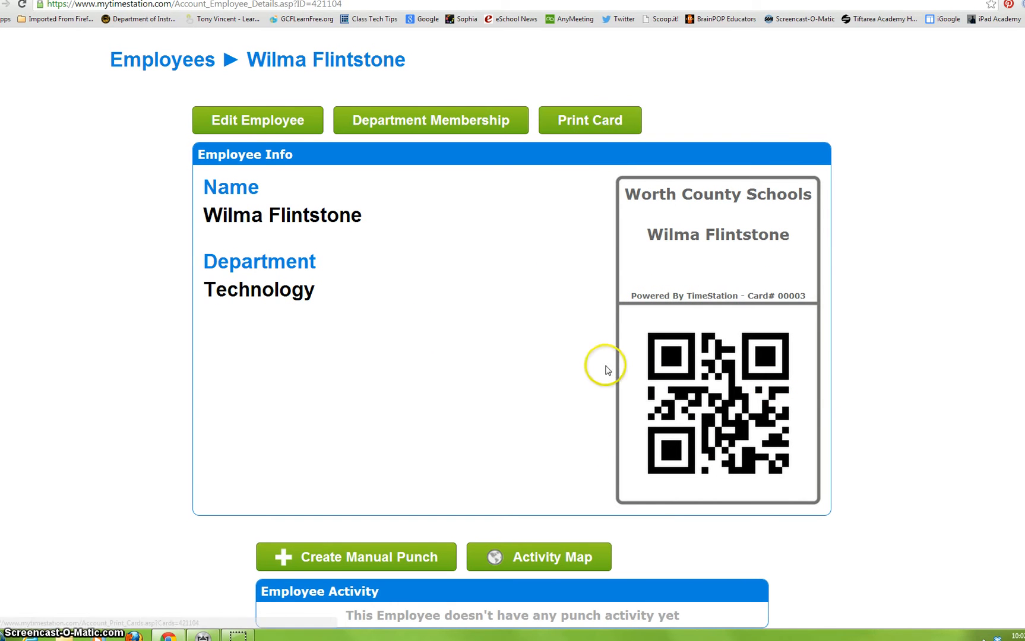
{"action": "mouse_move", "coordinate": [508, 380]}
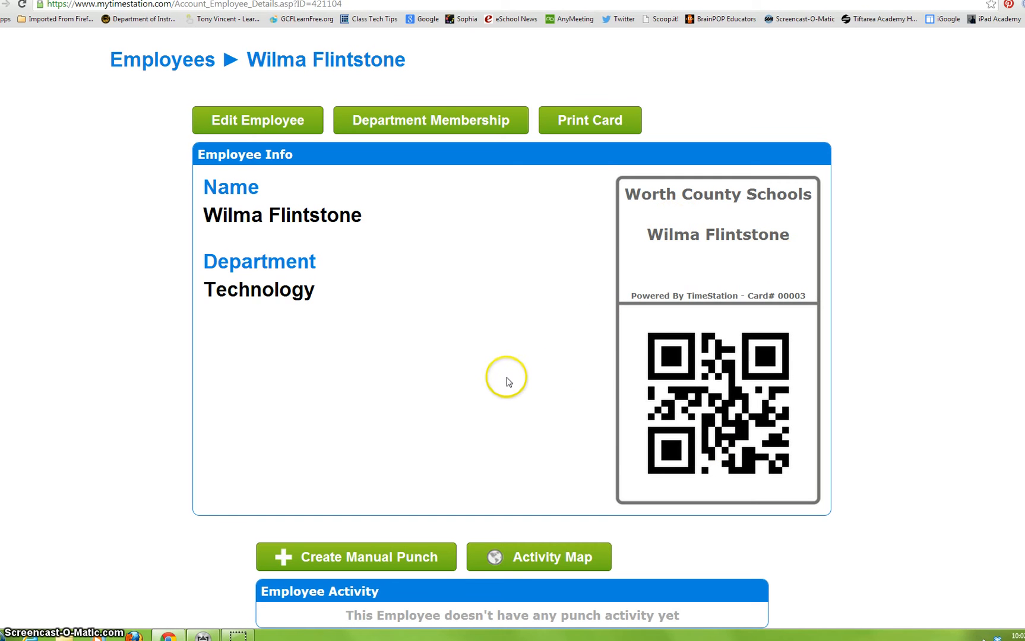
{"action": "mouse_move", "coordinate": [657, 375]}
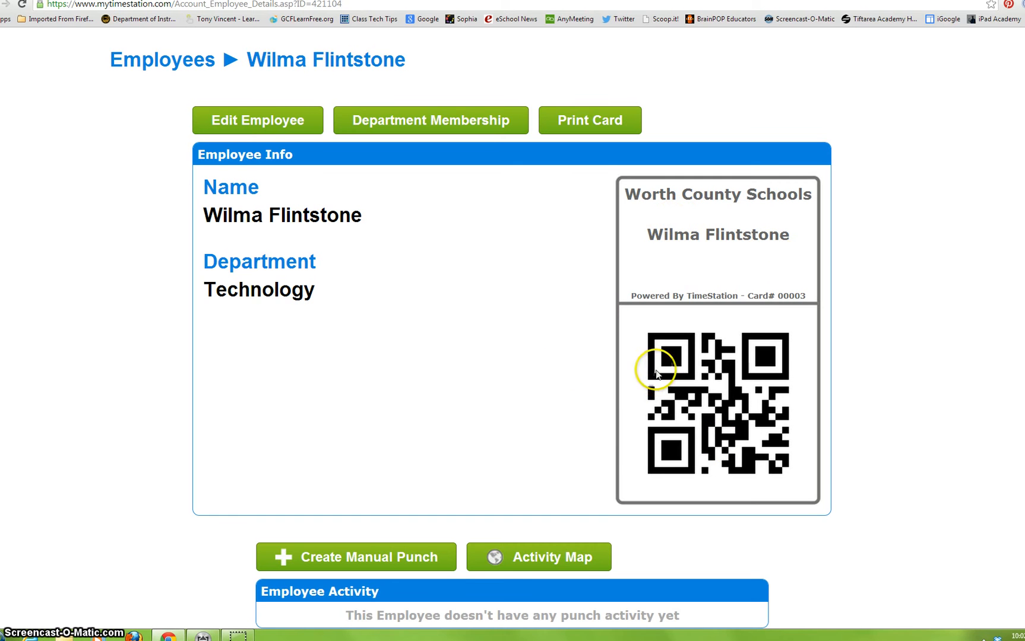
{"action": "right_click", "coordinate": [660, 373]}
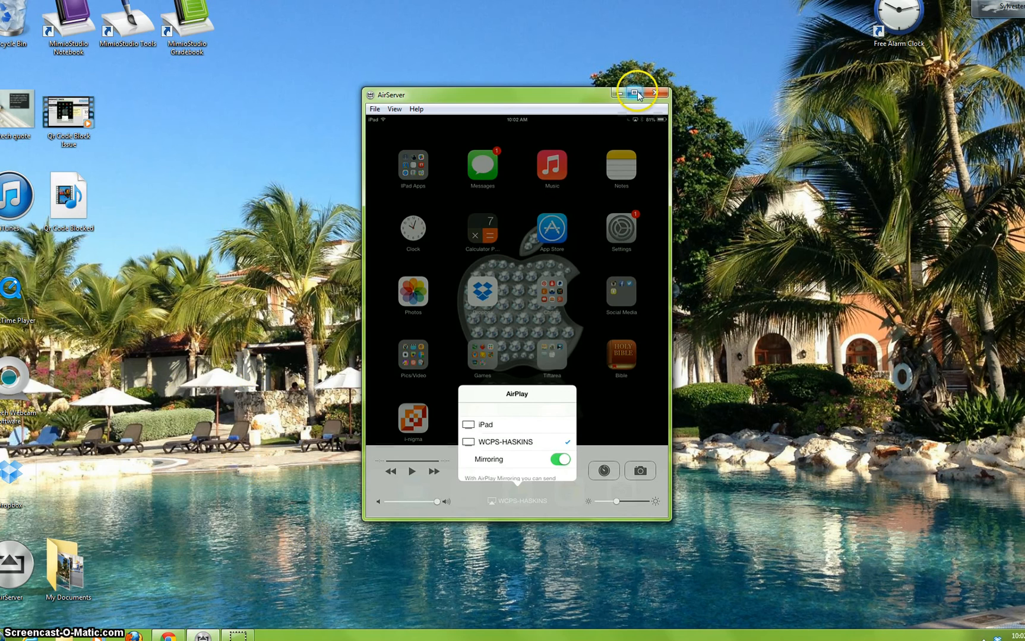
Maximize the AirServer window mirroring the iPad's TimeStation check-in screen.
{"action": "left_click", "coordinate": [636, 94]}
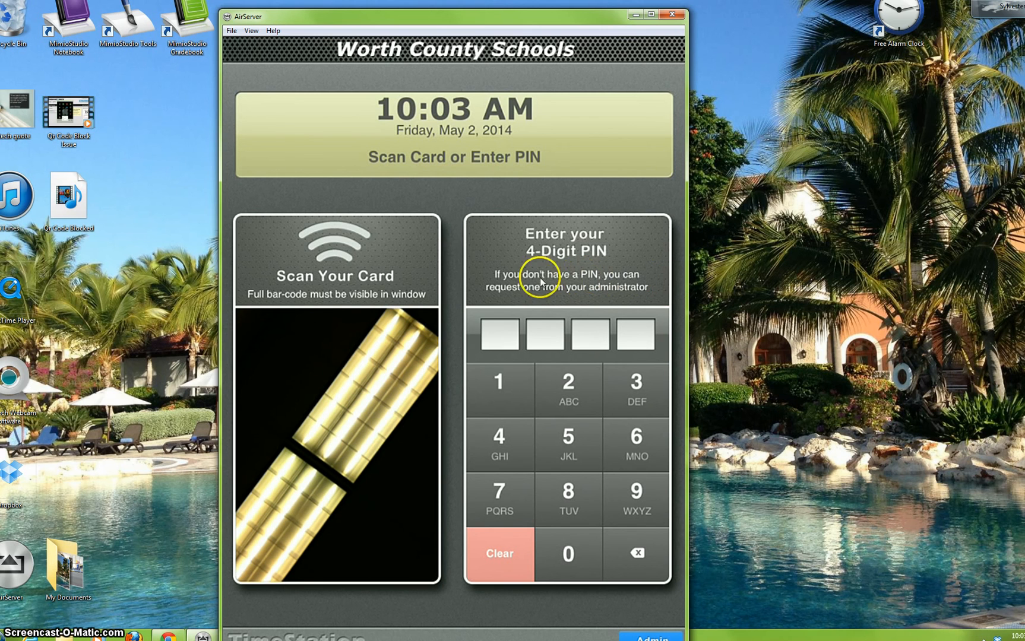
{"action": "mouse_move", "coordinate": [538, 336]}
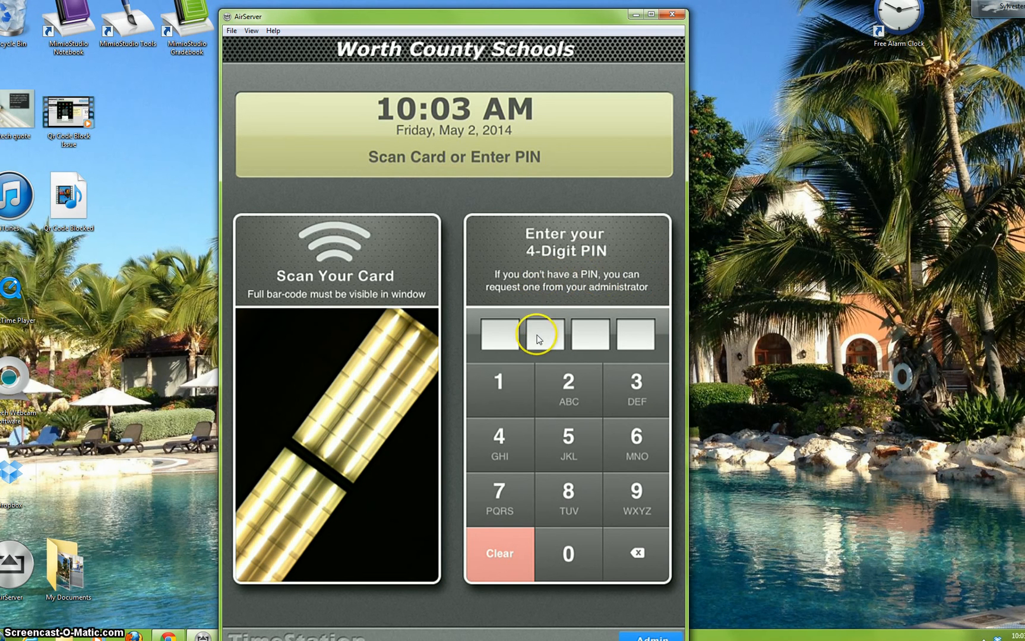
{"action": "mouse_move", "coordinate": [714, 64]}
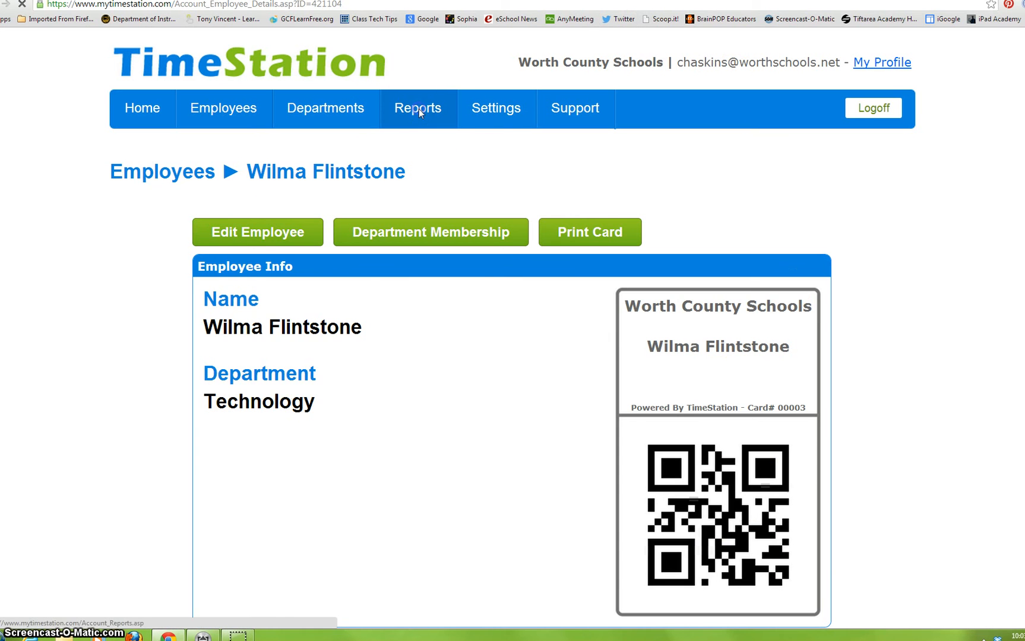
Select the Attendance-Only report for 04/26/2014–05/02/2014, all employees and departments.
{"action": "left_click", "coordinate": [418, 108]}
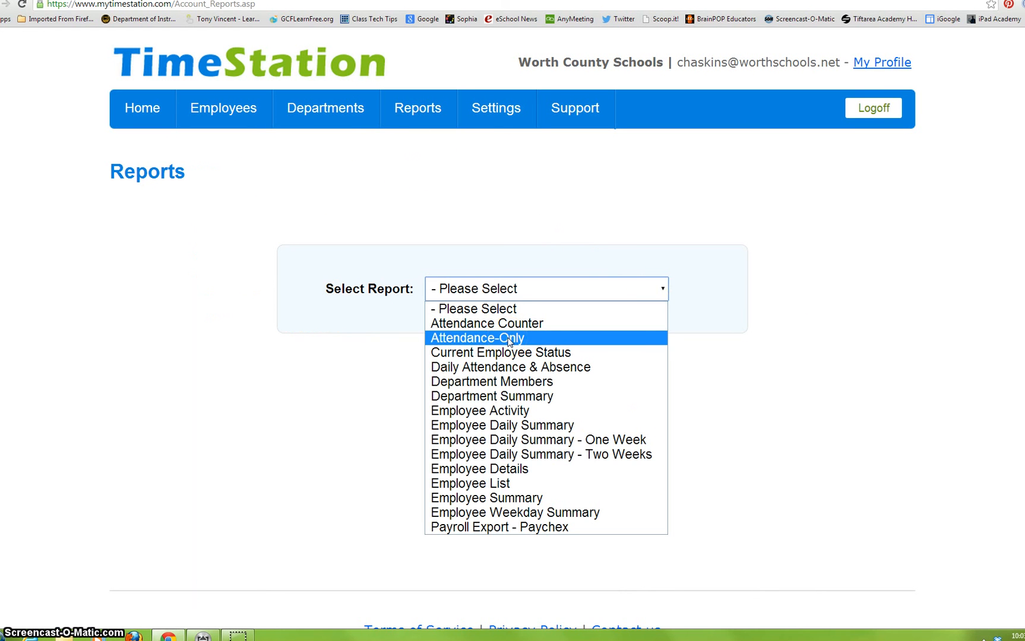
{"action": "left_click", "coordinate": [476, 338]}
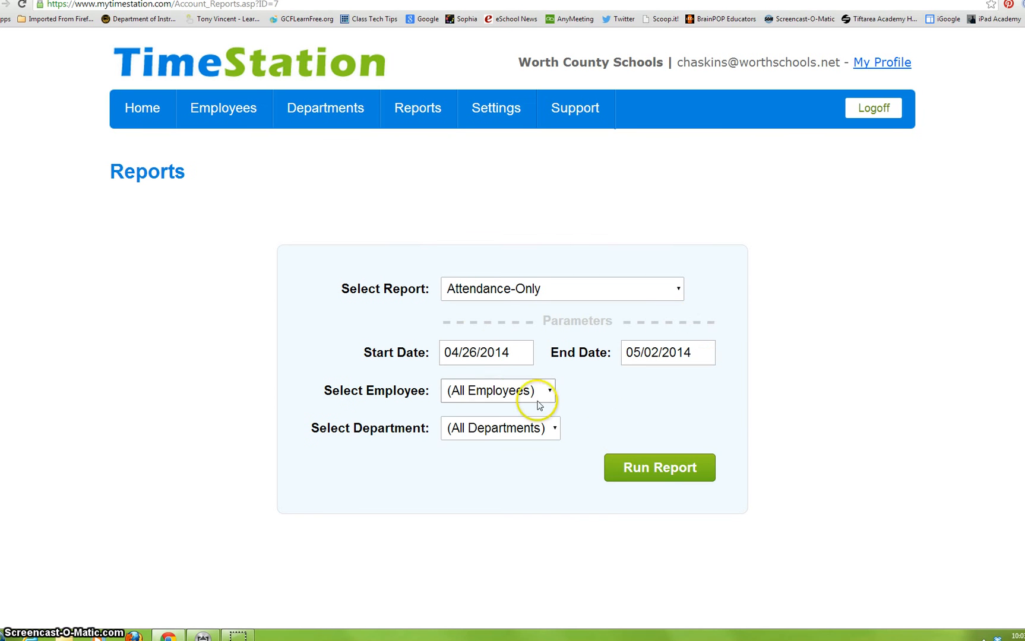
{"action": "left_click", "coordinate": [659, 468]}
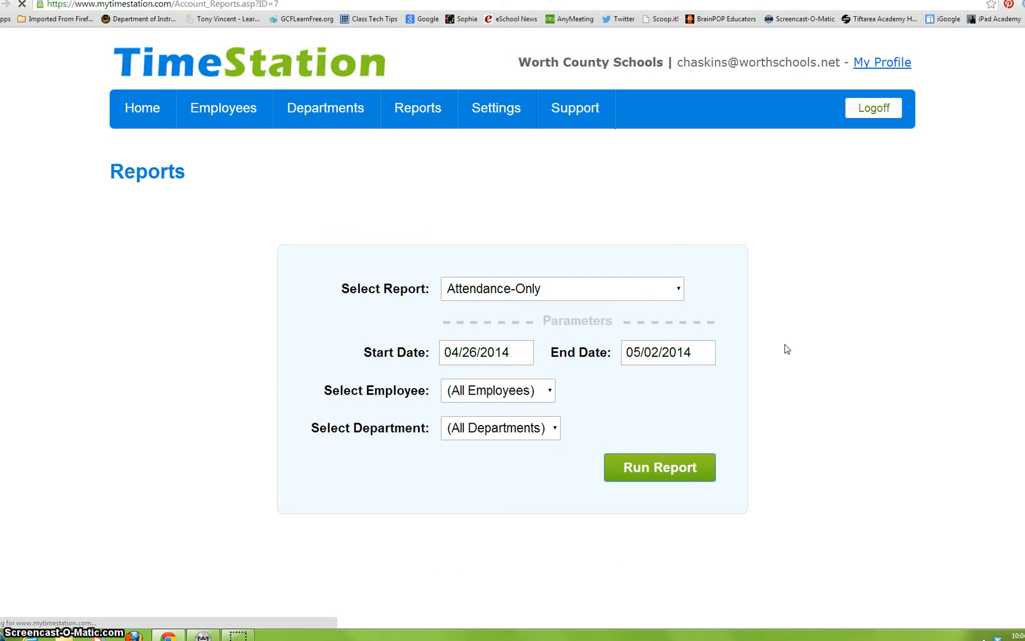
Run the Attendance-Only report, review its two check-ins, then return Home.
{"action": "left_click", "coordinate": [658, 468]}
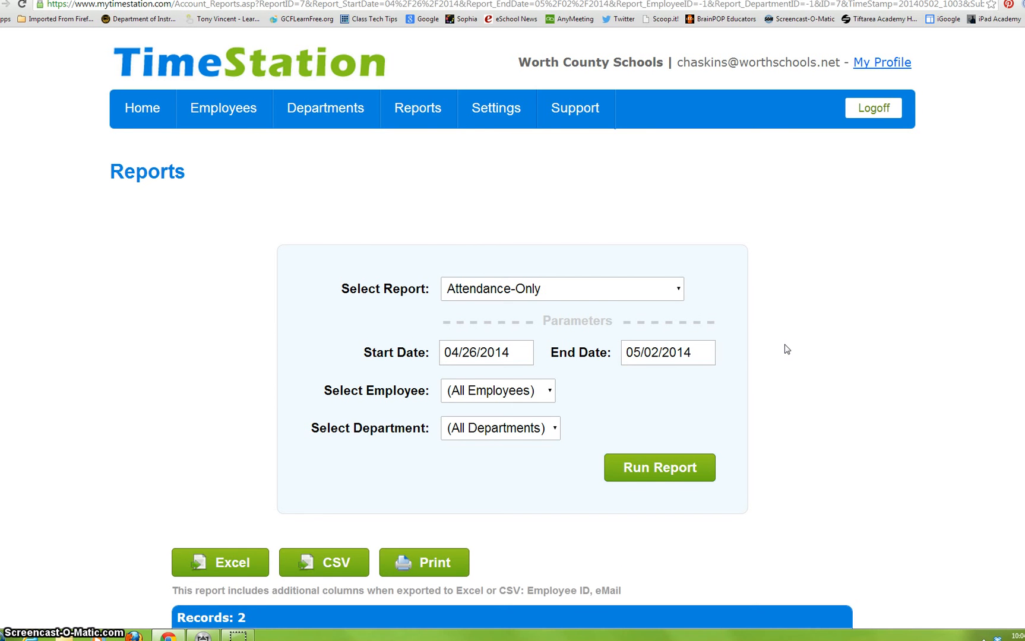
{"action": "scroll", "scroll_direction": "down", "scroll_amount": 3}
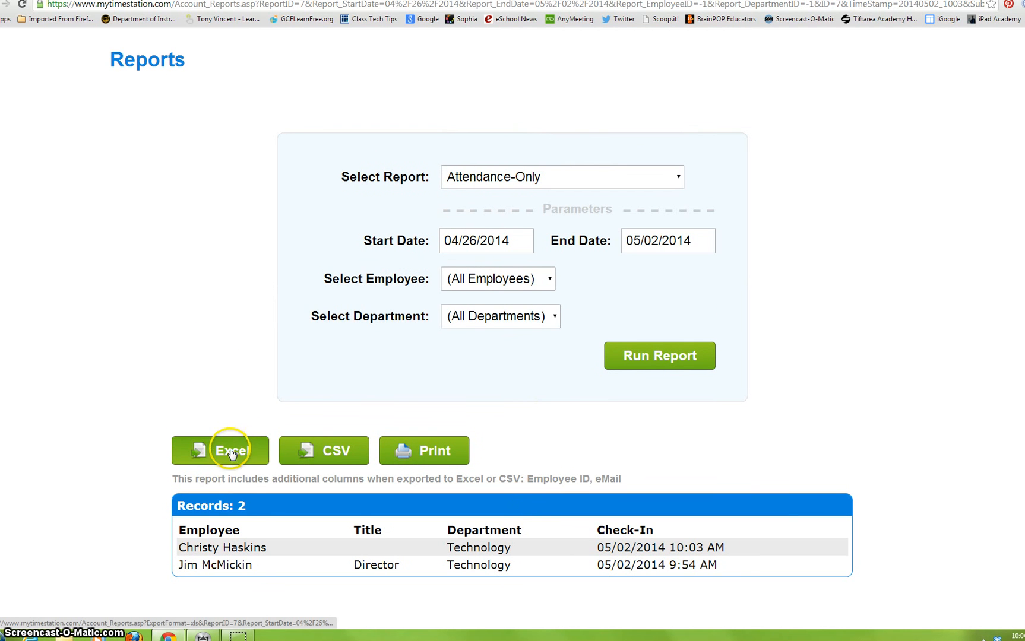
{"action": "mouse_move", "coordinate": [332, 455]}
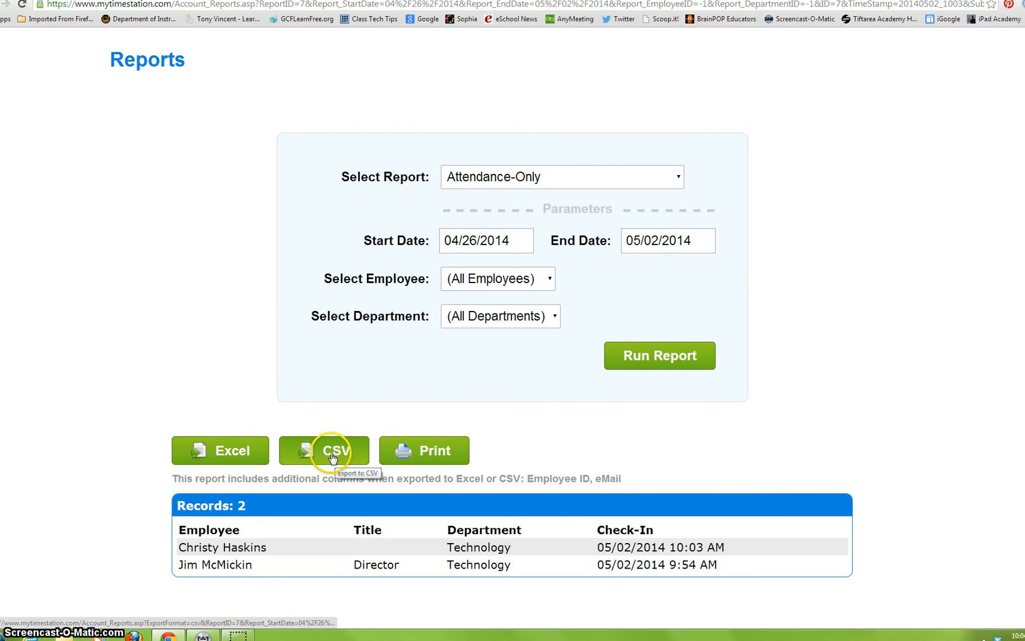
{"action": "mouse_move", "coordinate": [879, 472]}
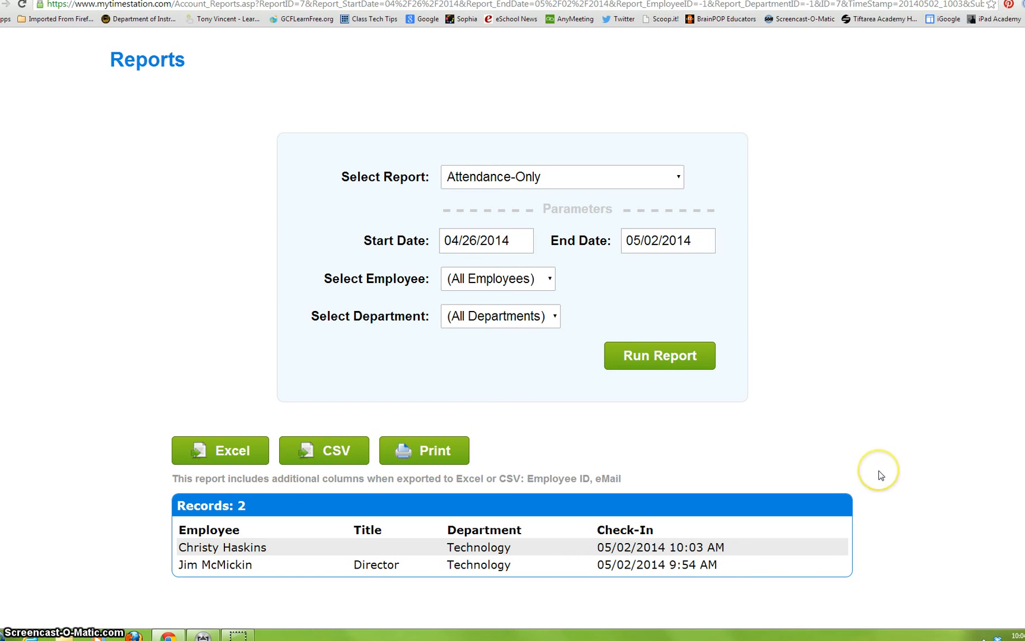
{"action": "mouse_move", "coordinate": [881, 475]}
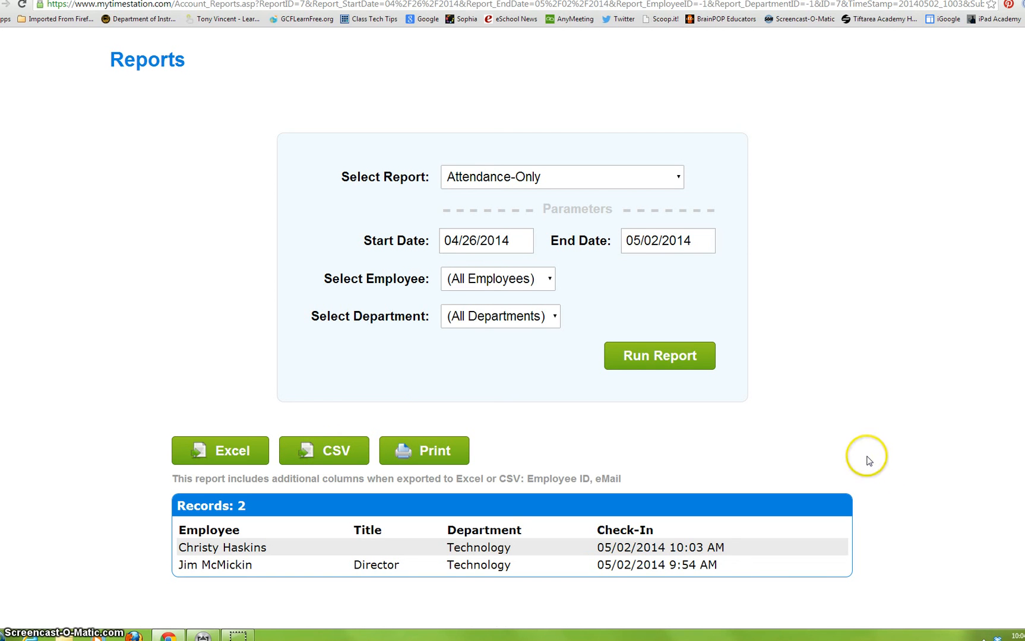
{"action": "mouse_move", "coordinate": [868, 461]}
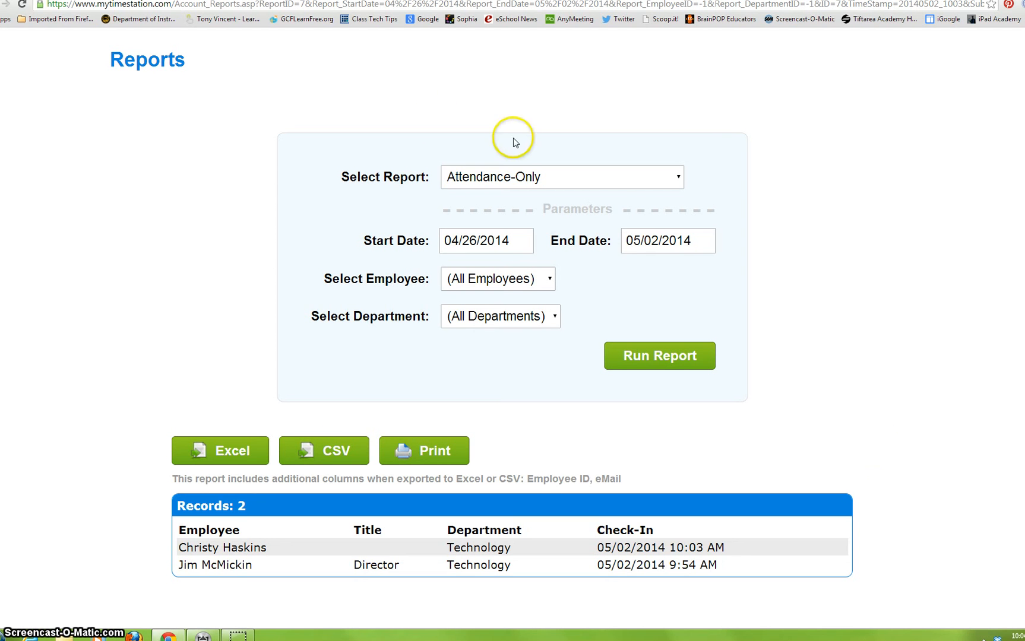
{"action": "mouse_move", "coordinate": [175, 88]}
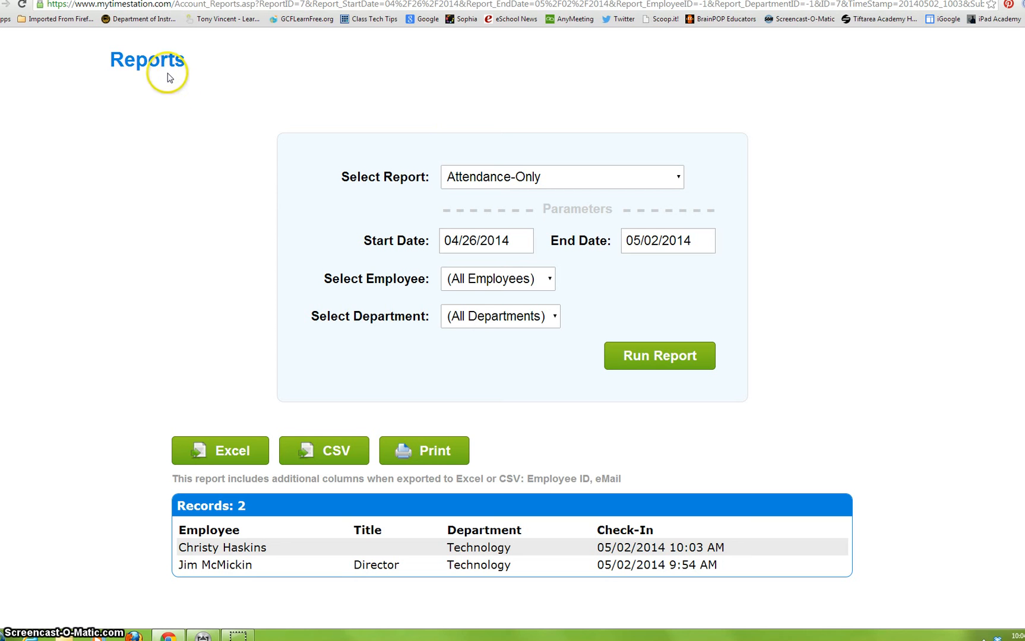
{"action": "mouse_move", "coordinate": [332, 67]}
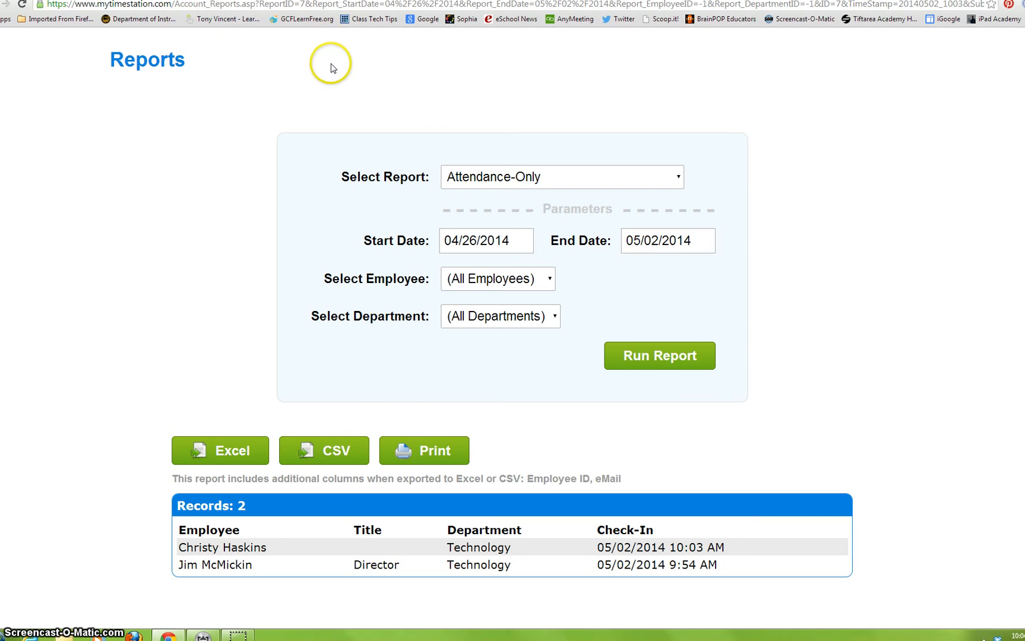
{"action": "left_click", "coordinate": [142, 108]}
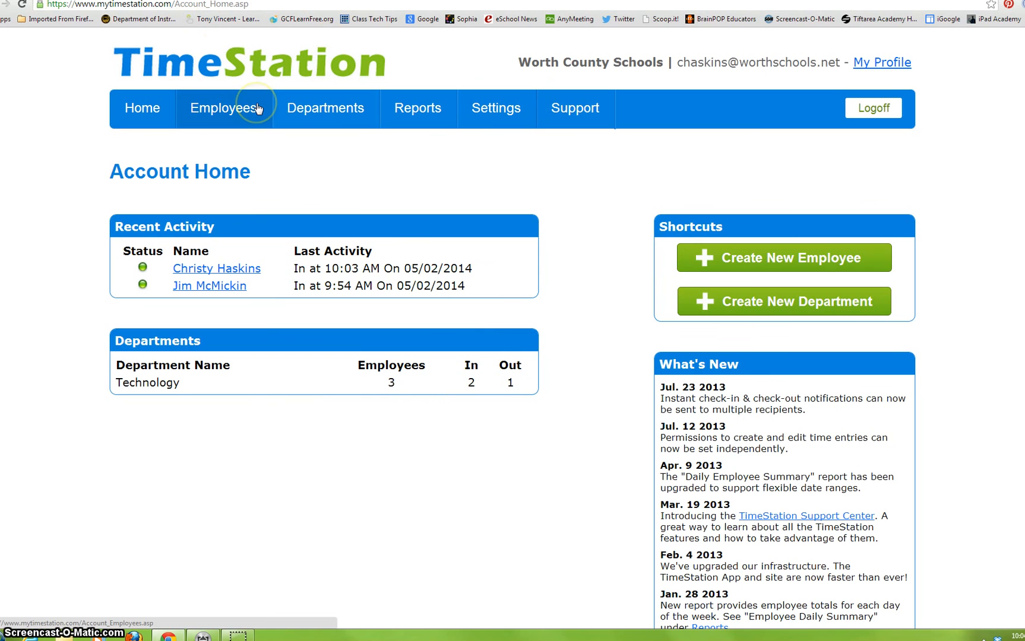
{"action": "mouse_move", "coordinate": [454, 168]}
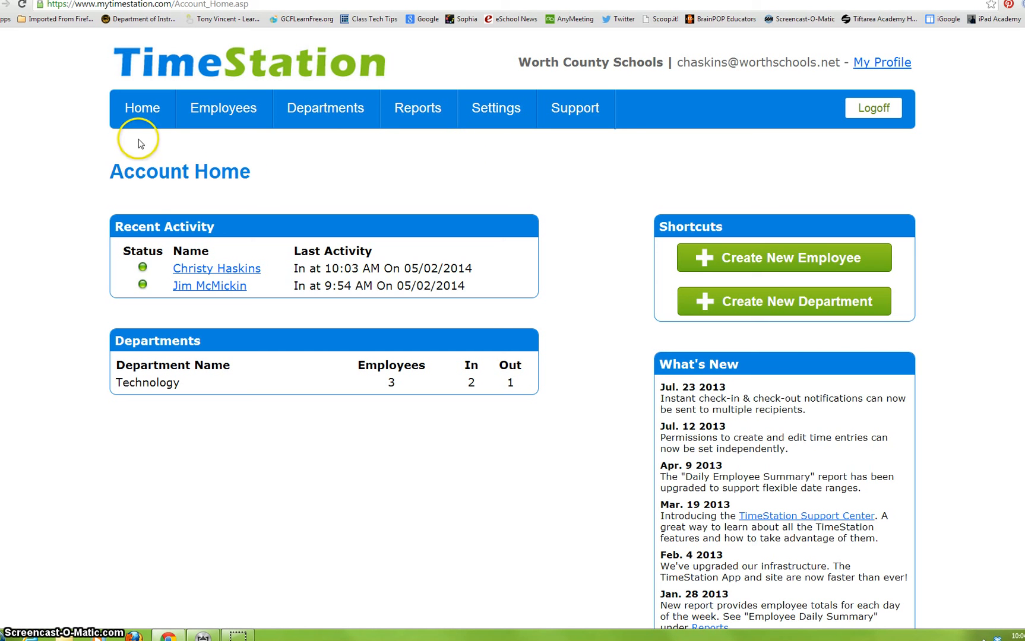
{"action": "mouse_move", "coordinate": [82, 140]}
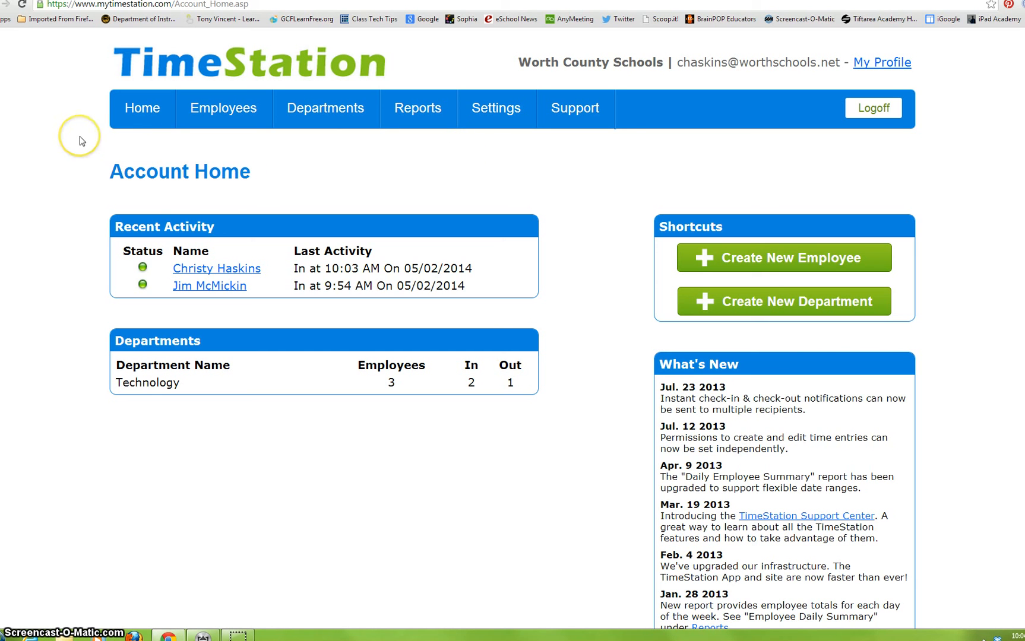